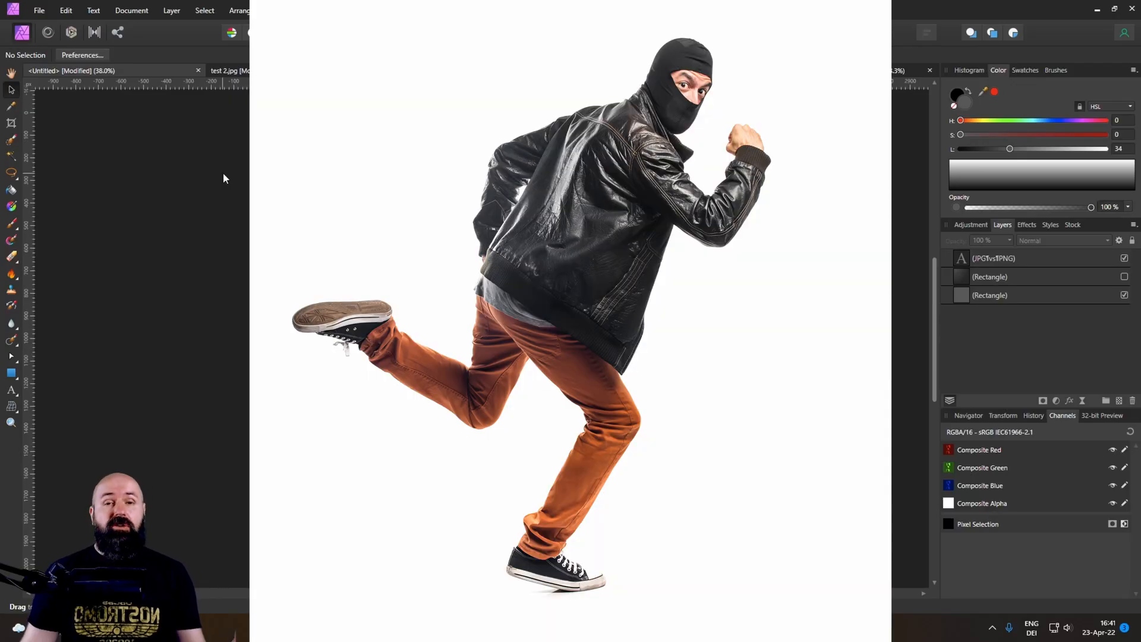
# Step: Select the lower grey rectangle, then switch to the test 2.jpg document
pyautogui.click(801, 71)
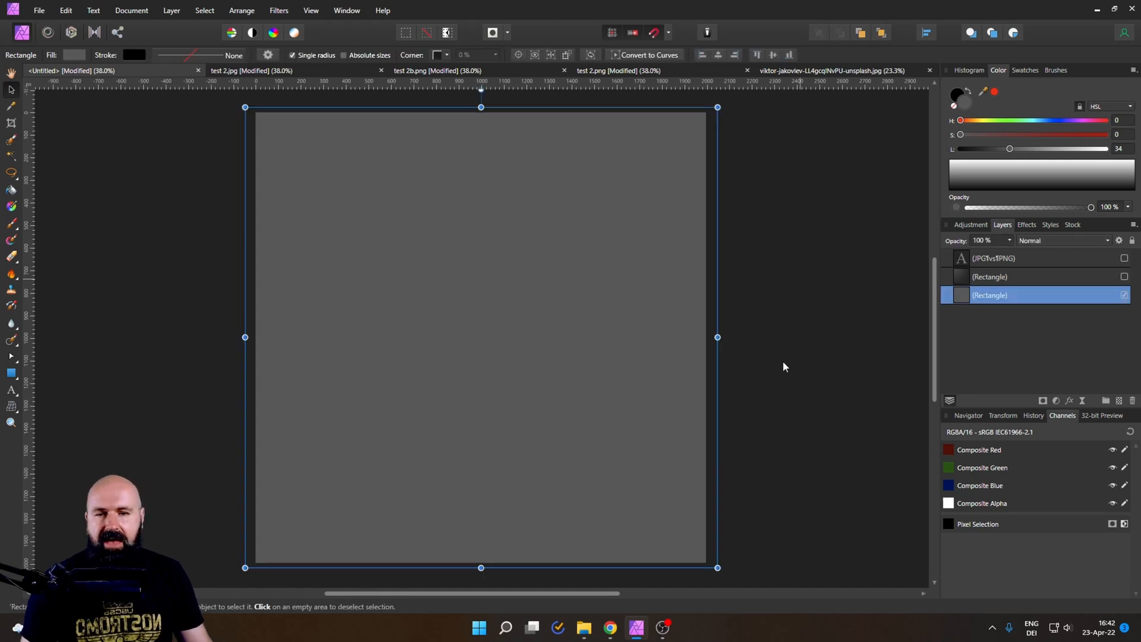
pyautogui.moveTo(805, 353)
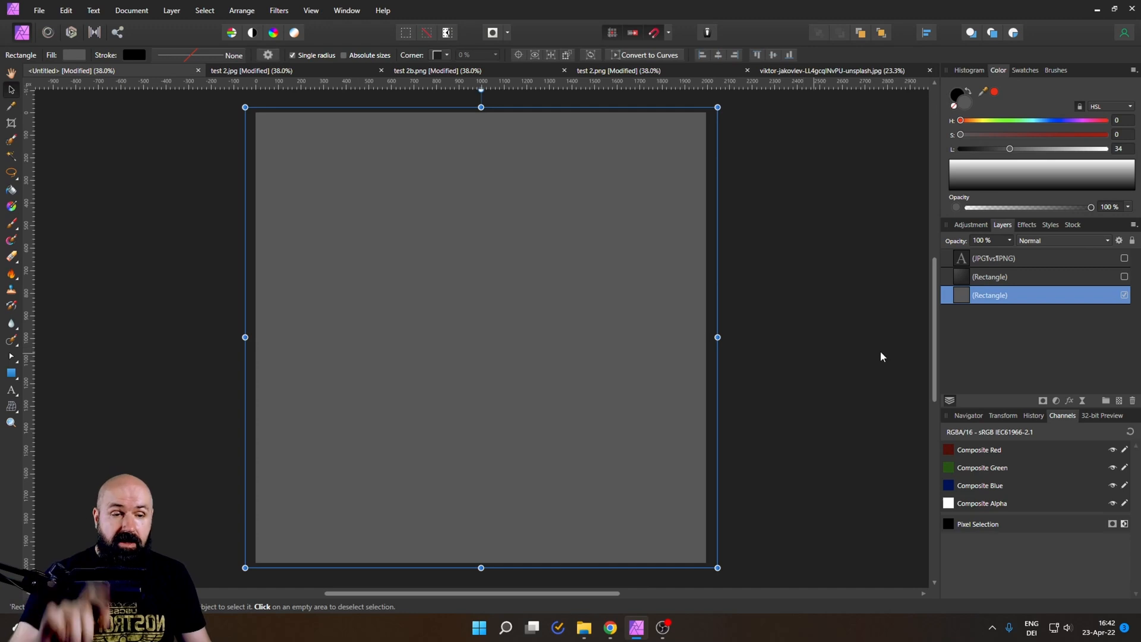
pyautogui.click(989, 277)
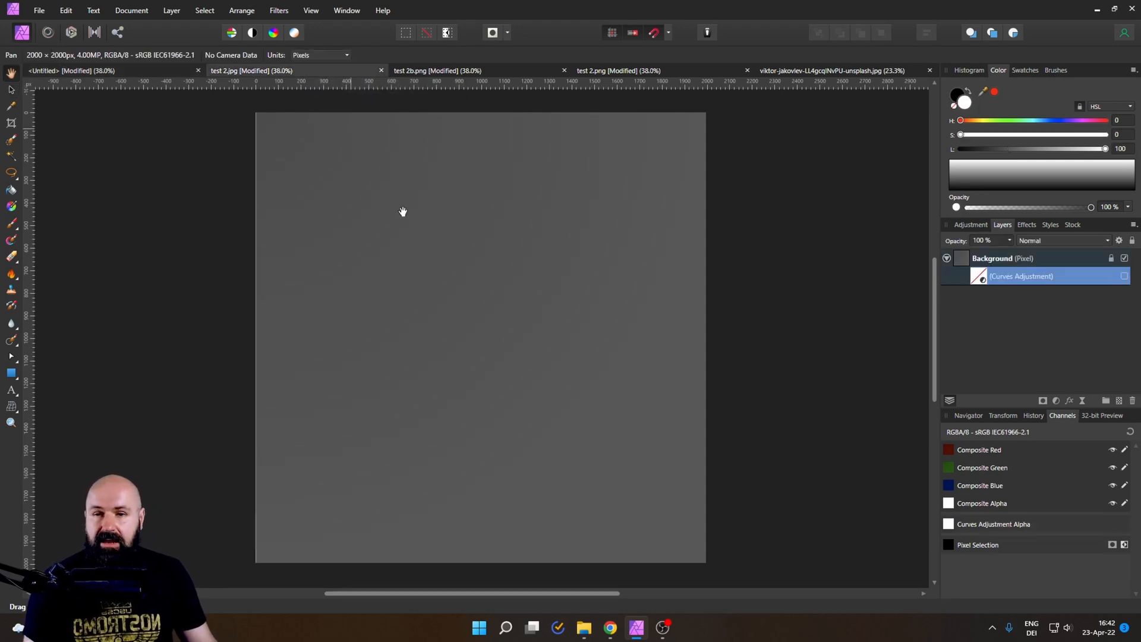
pyautogui.moveTo(400, 299)
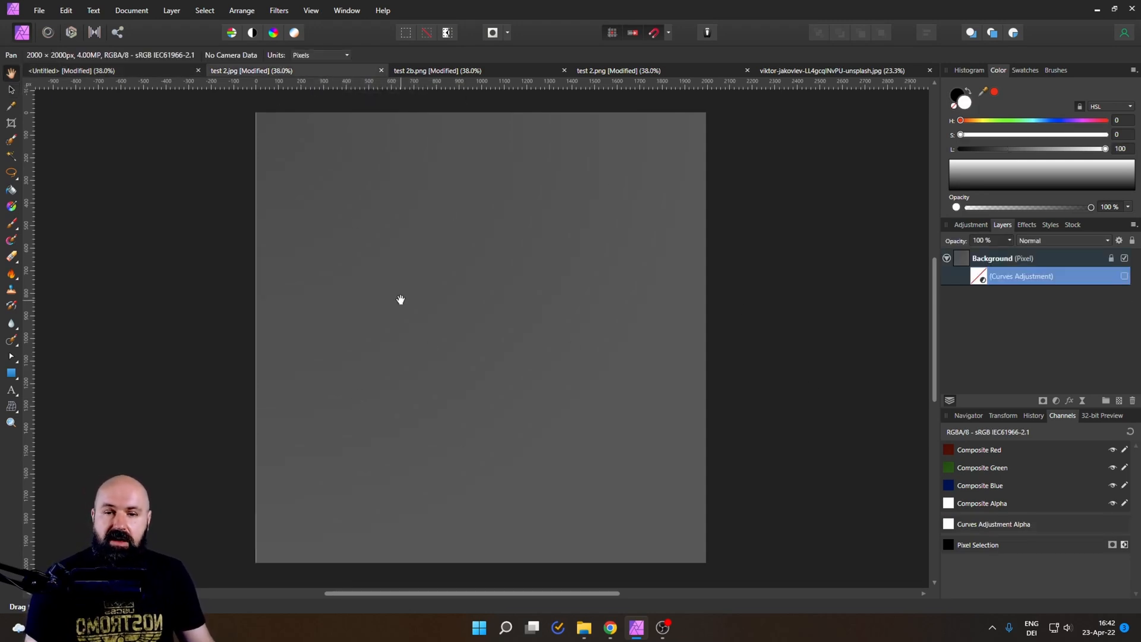
pyautogui.moveTo(1011, 283)
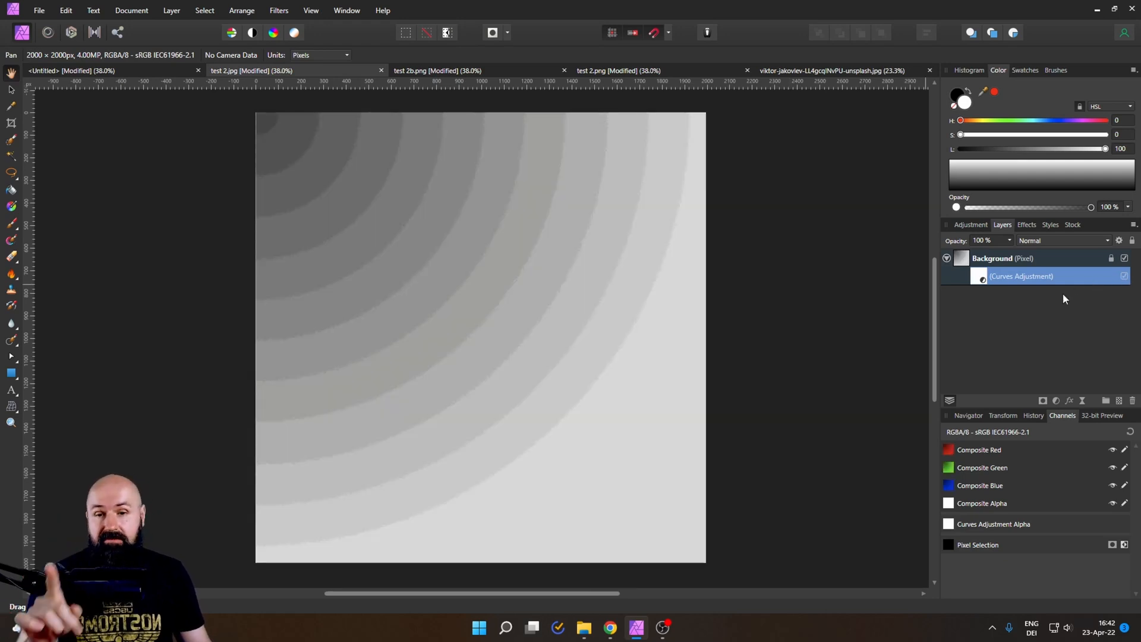
# Step: Open the Curves adjustment's steep curve settings on the grey test image
pyautogui.doubleClick(1021, 276)
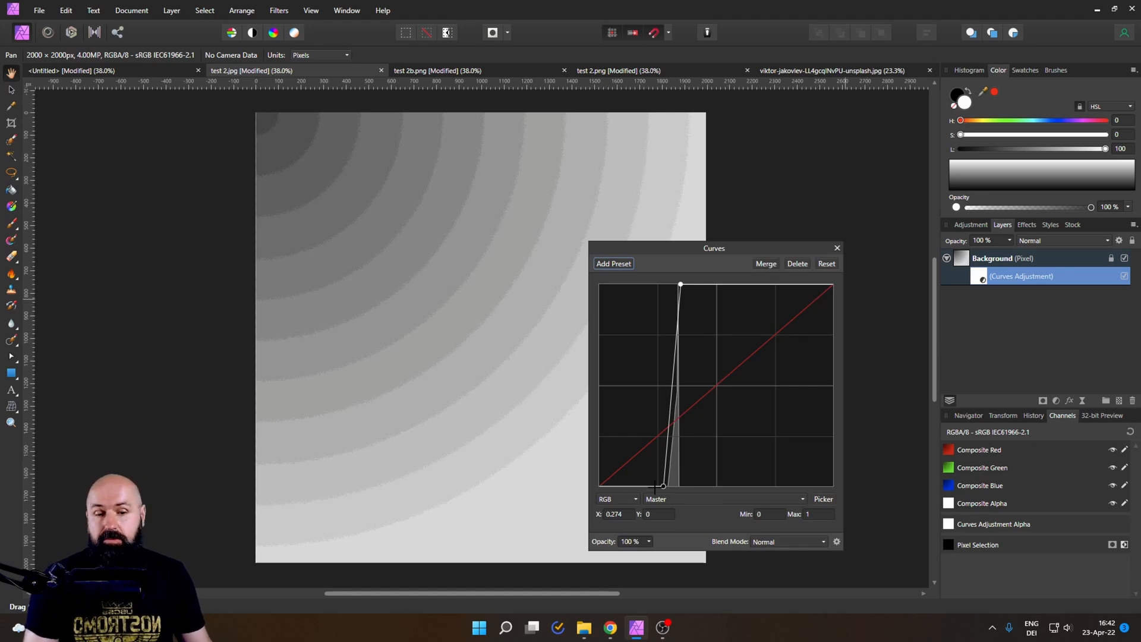
pyautogui.moveTo(807, 326)
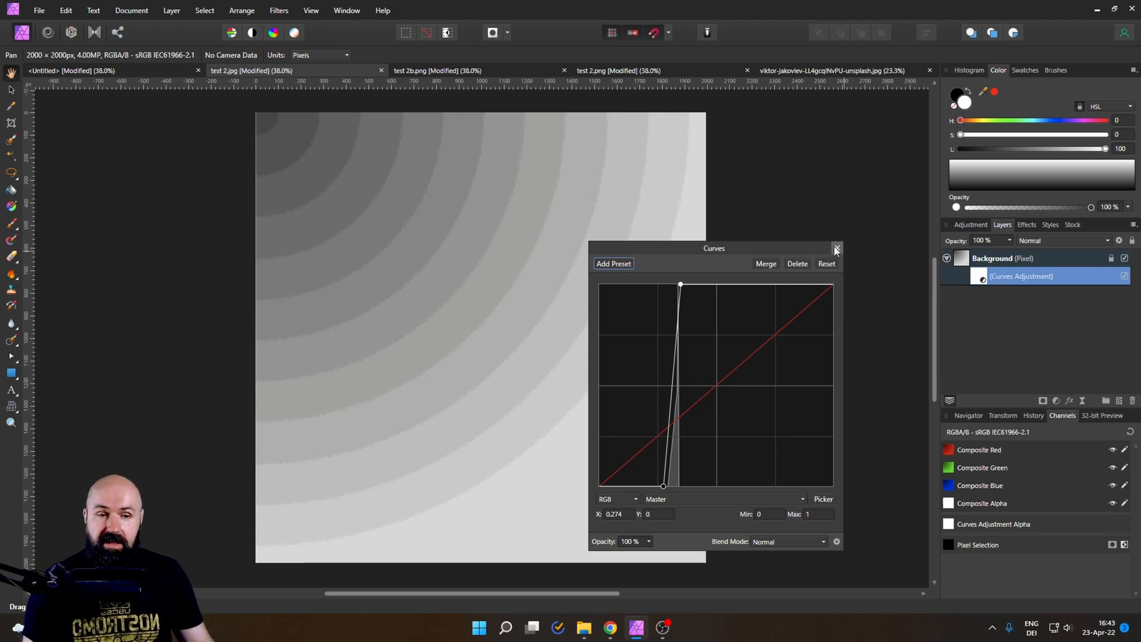
pyautogui.click(836, 248)
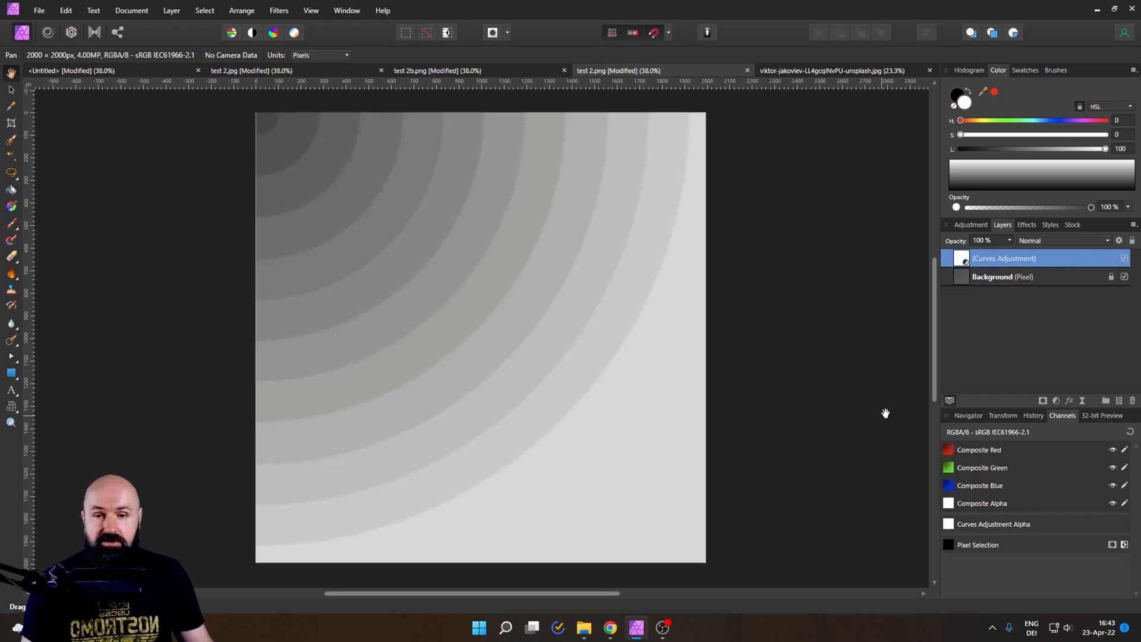
pyautogui.moveTo(942, 307)
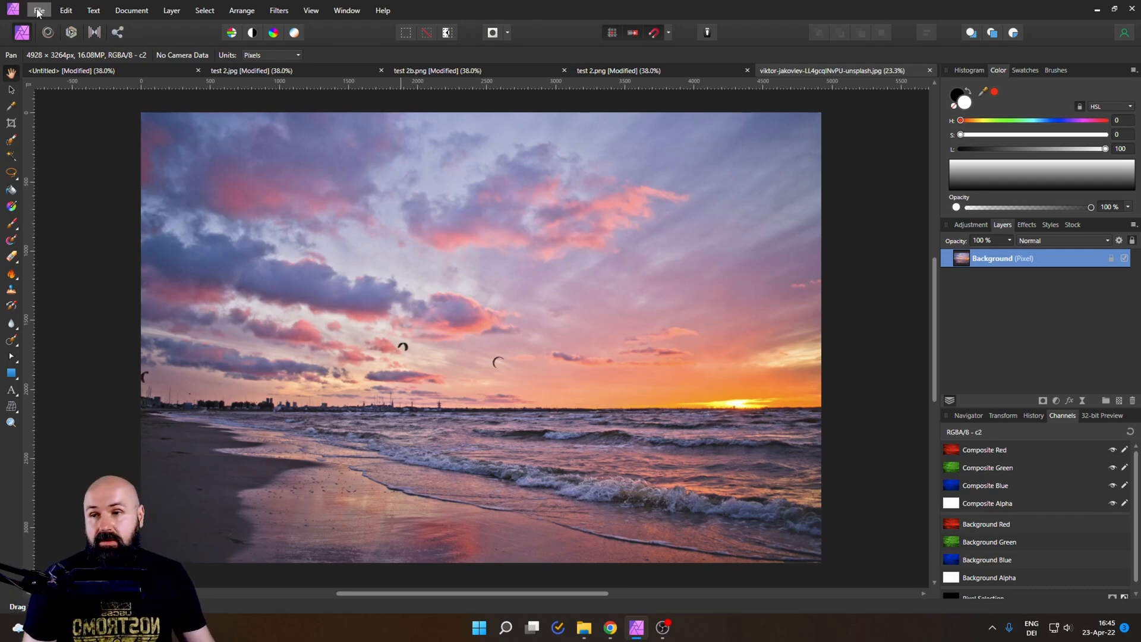
# Step: Open the export settings for the sunset beach photo from the File menu
pyautogui.click(38, 10)
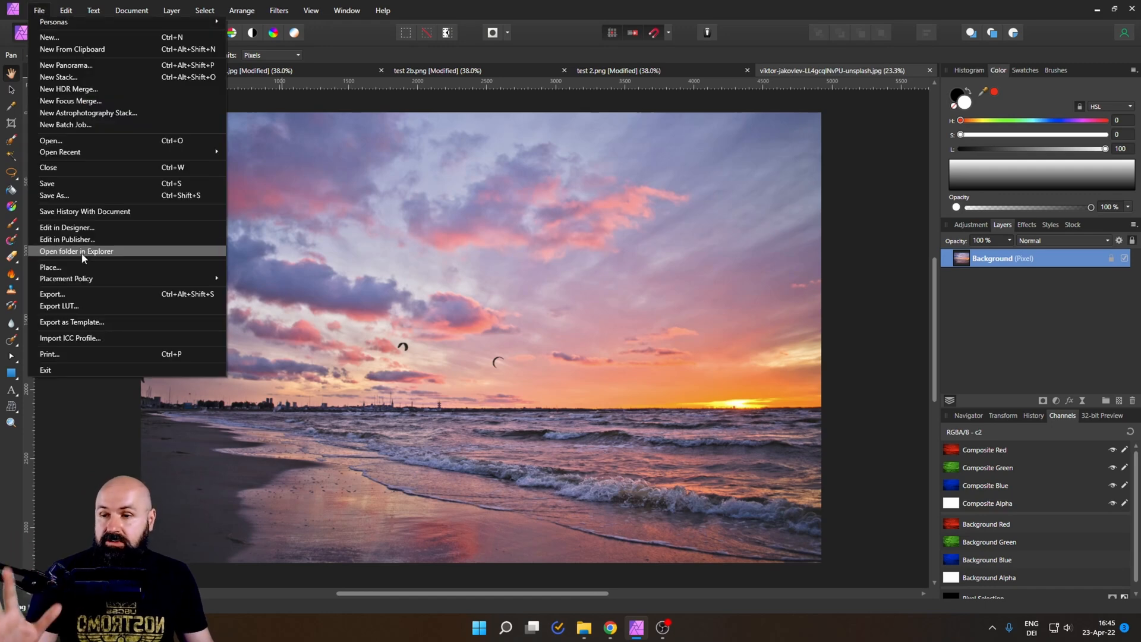
pyautogui.click(52, 294)
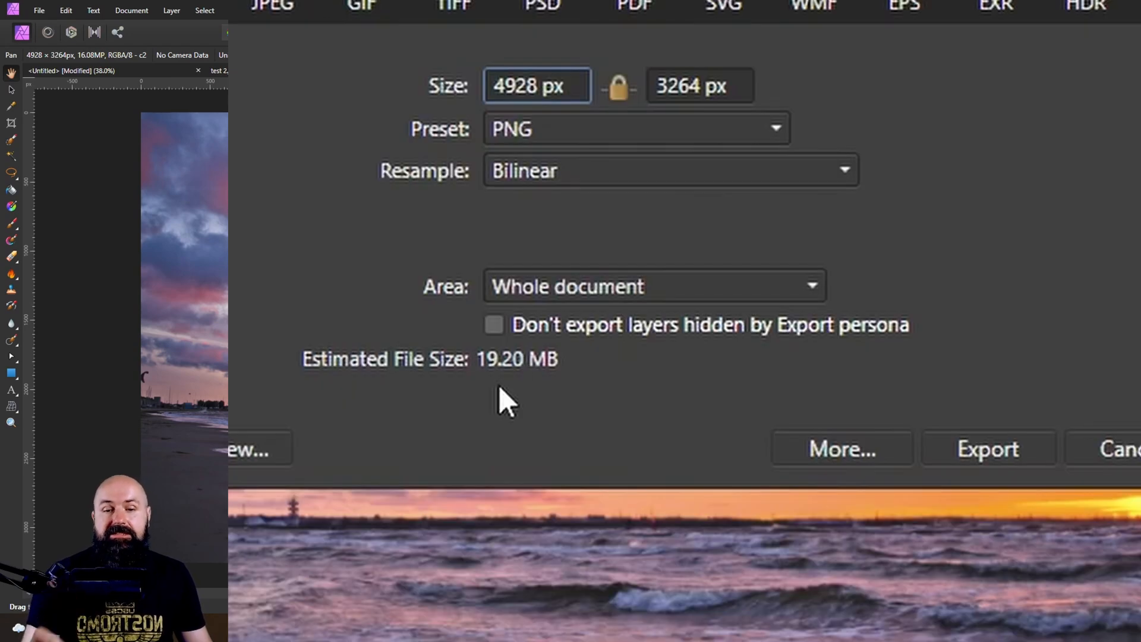
pyautogui.moveTo(335, 101)
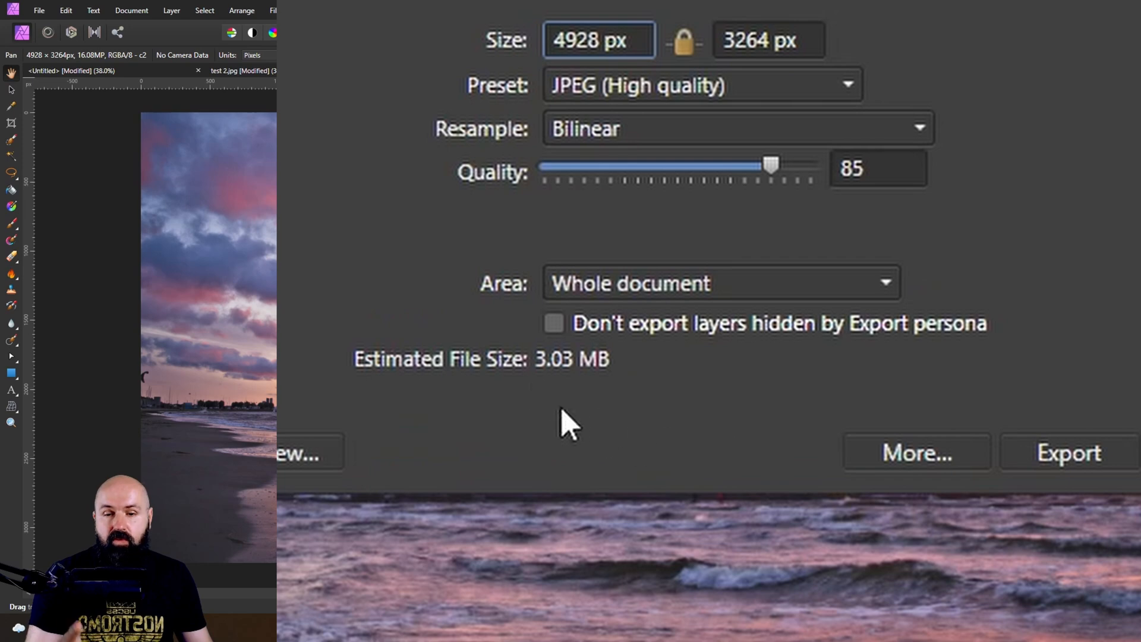
pyautogui.moveTo(764, 196)
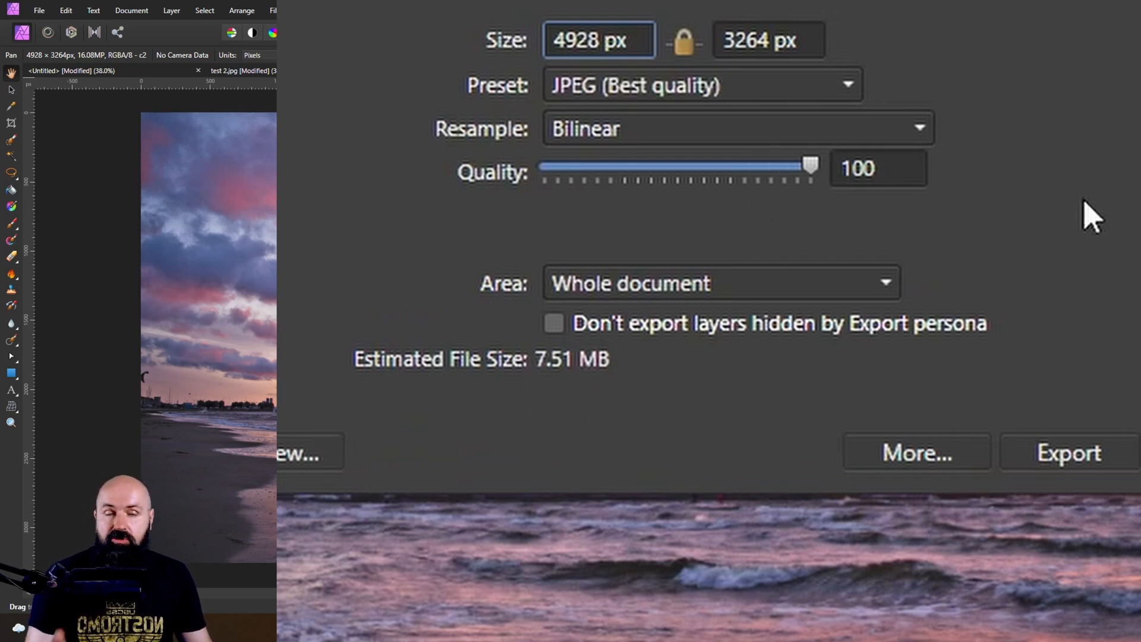
pyautogui.moveTo(600, 375)
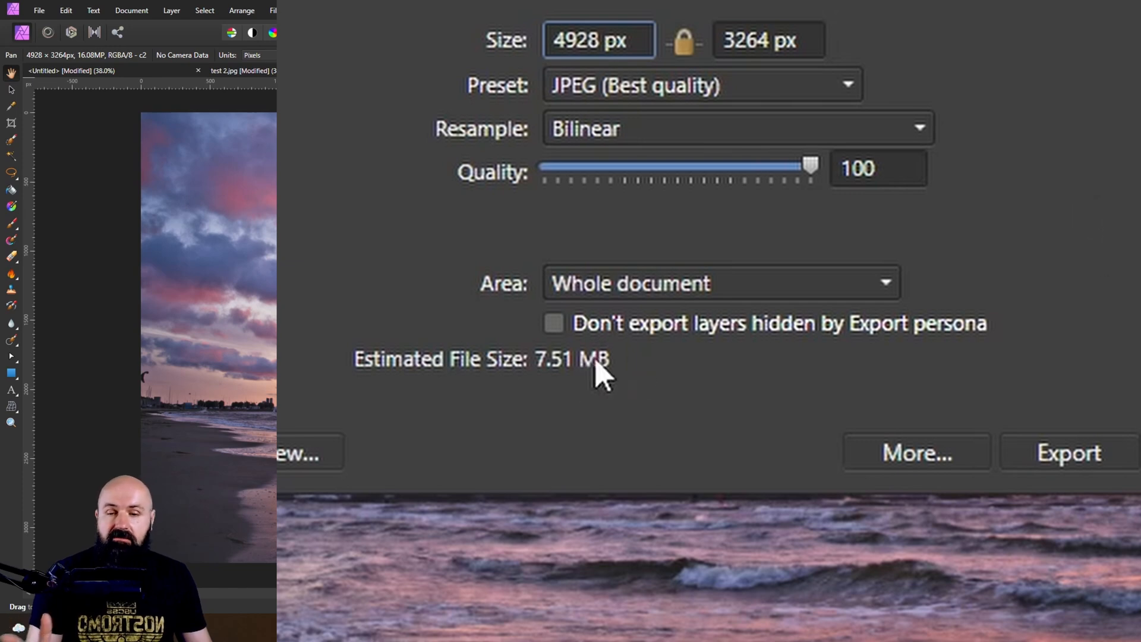
pyautogui.moveTo(1055, 386)
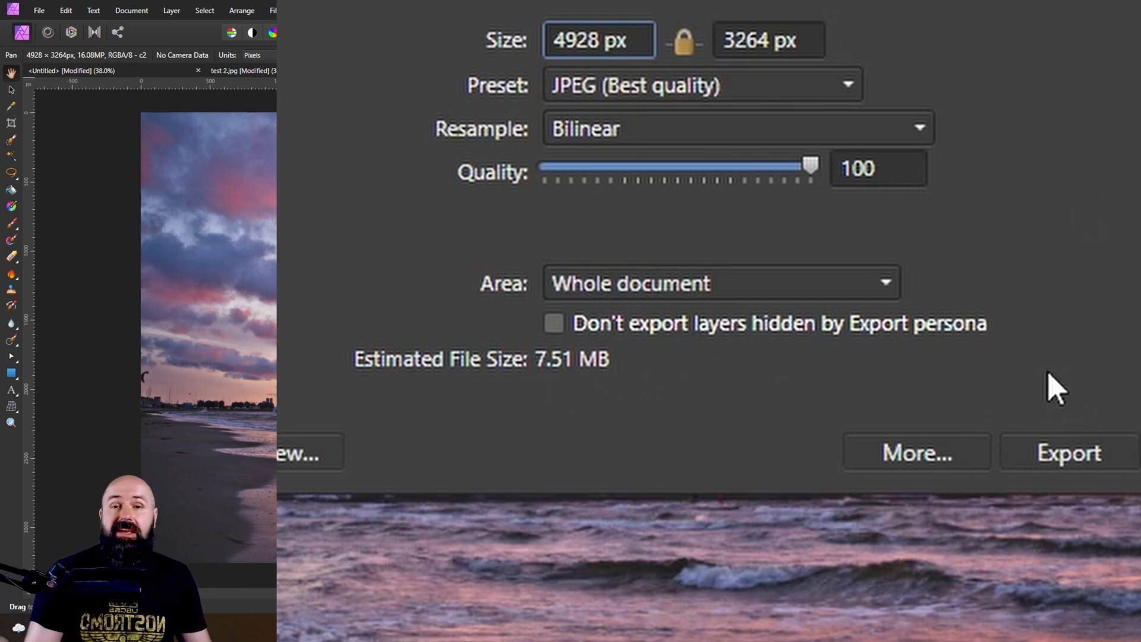
# Step: Switch the sunset photo's export format back to PNG at 4928 × 3264 px
pyautogui.click(553, 323)
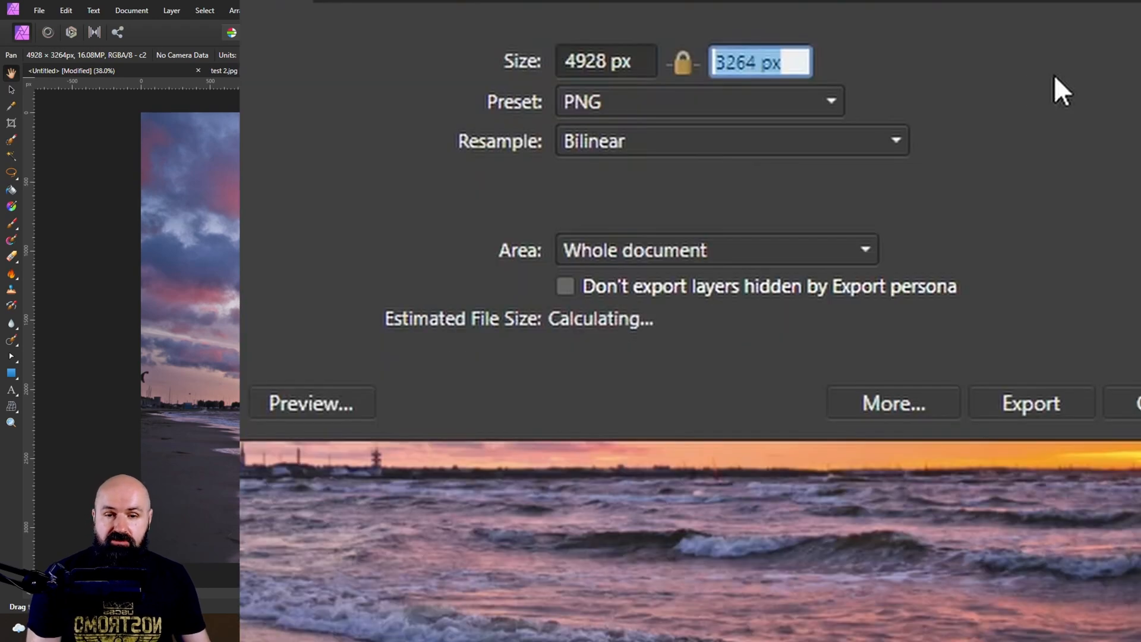
# Step: Try a PNG height of 1600 px, then cancel the export without saving
pyautogui.write('1600')
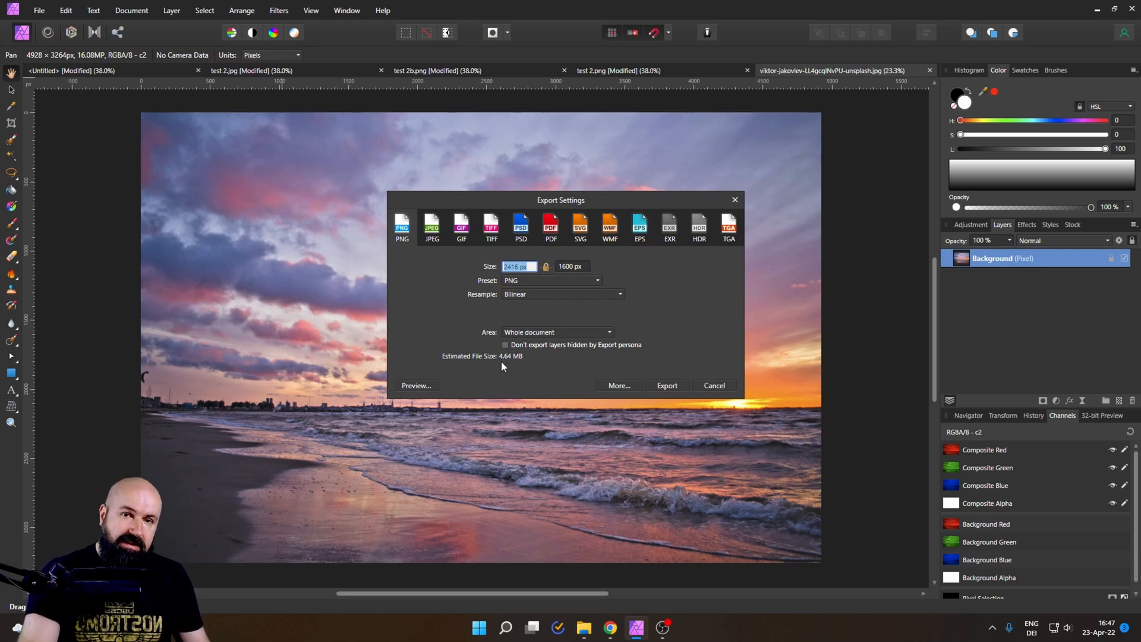
pyautogui.moveTo(506, 367)
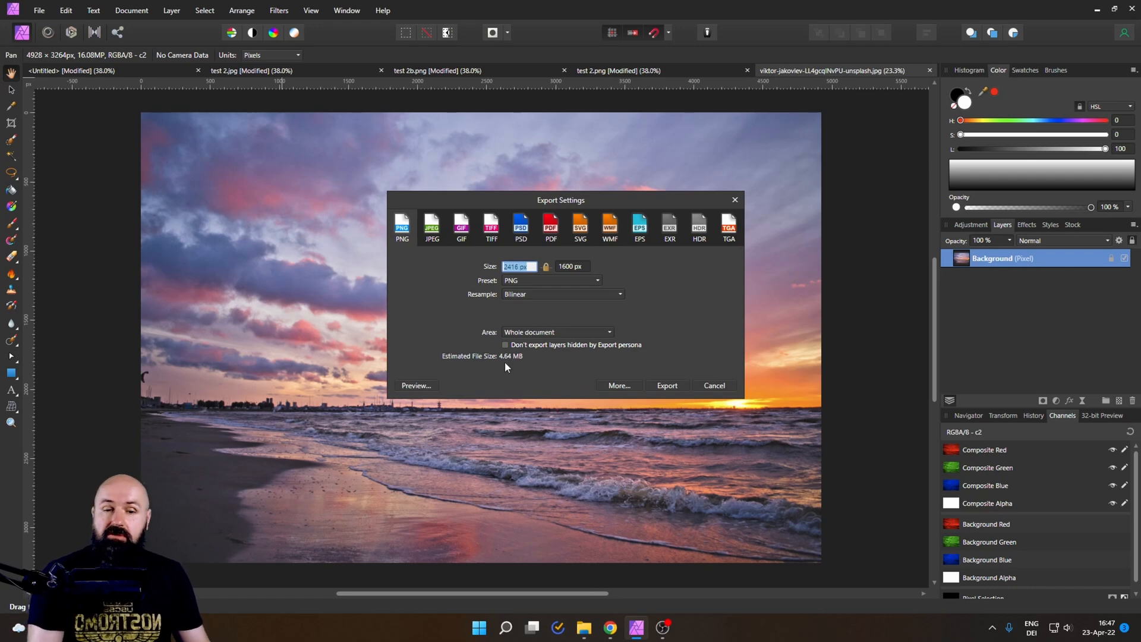
pyautogui.click(713, 385)
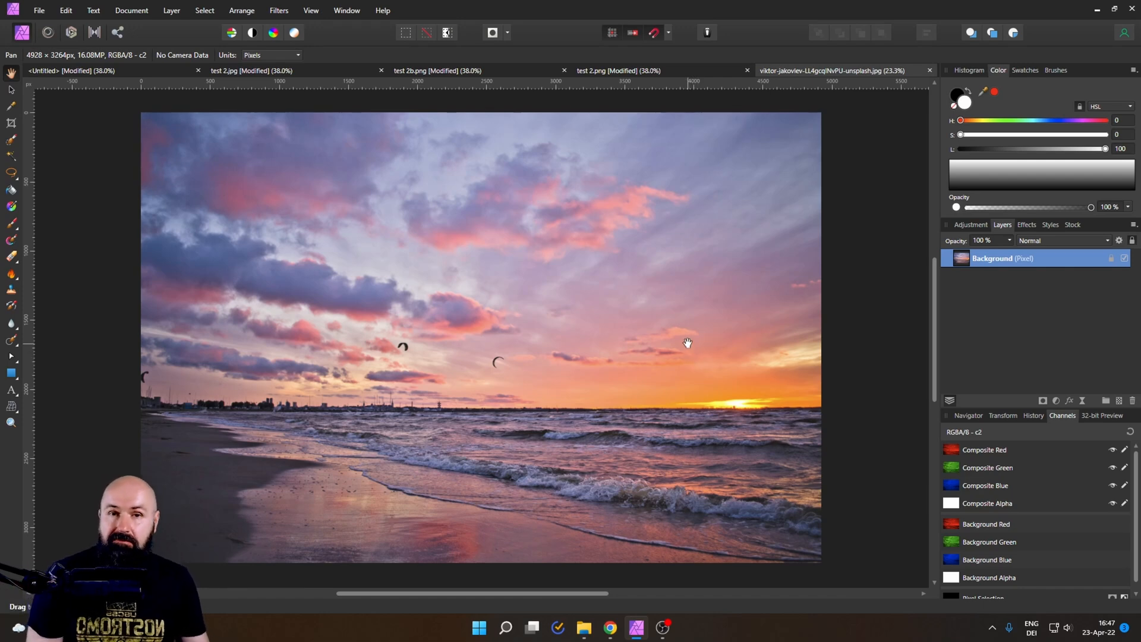
pyautogui.moveTo(133, 236)
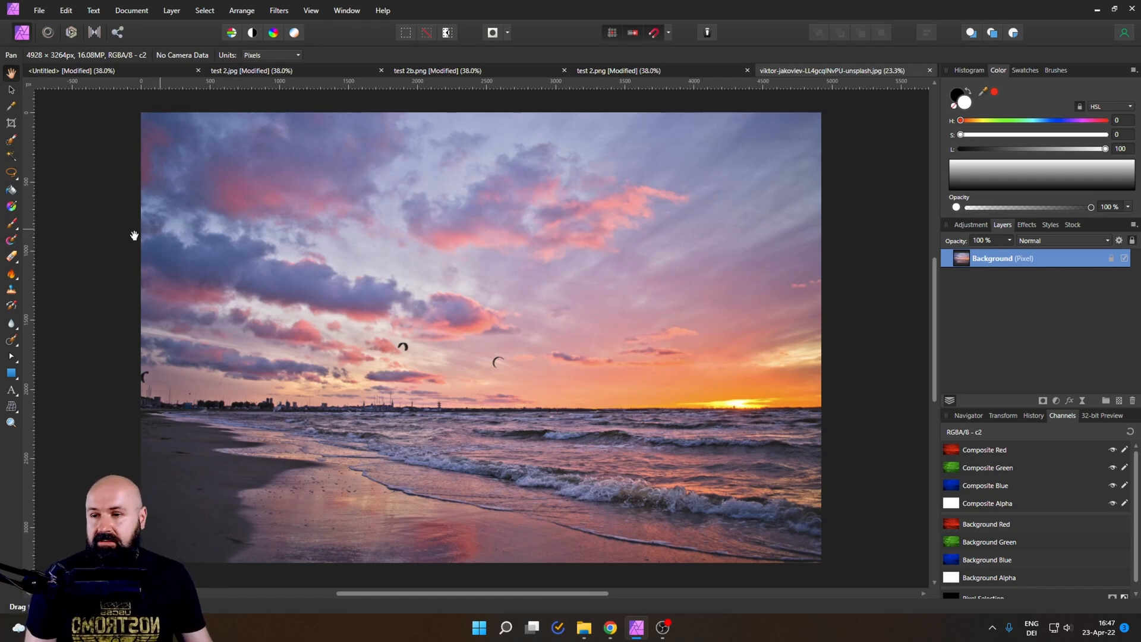
# Step: Draw a circular selection over the sunset sky and kites, then open the File menu
pyautogui.moveTo(371, 260); pyautogui.dragTo(502, 393)
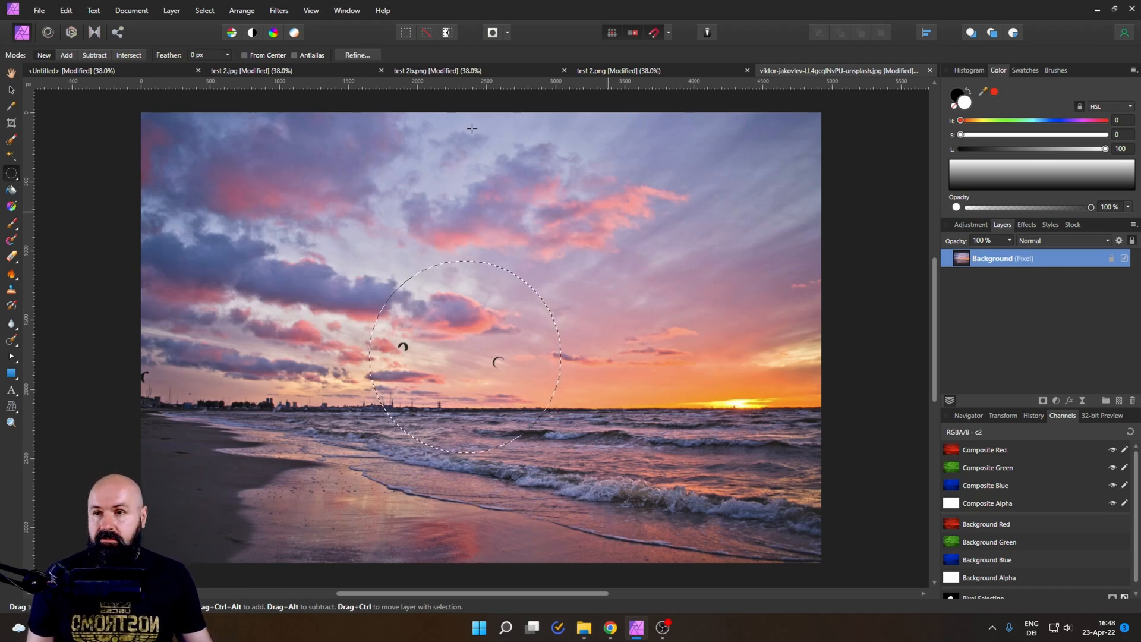
pyautogui.click(38, 10)
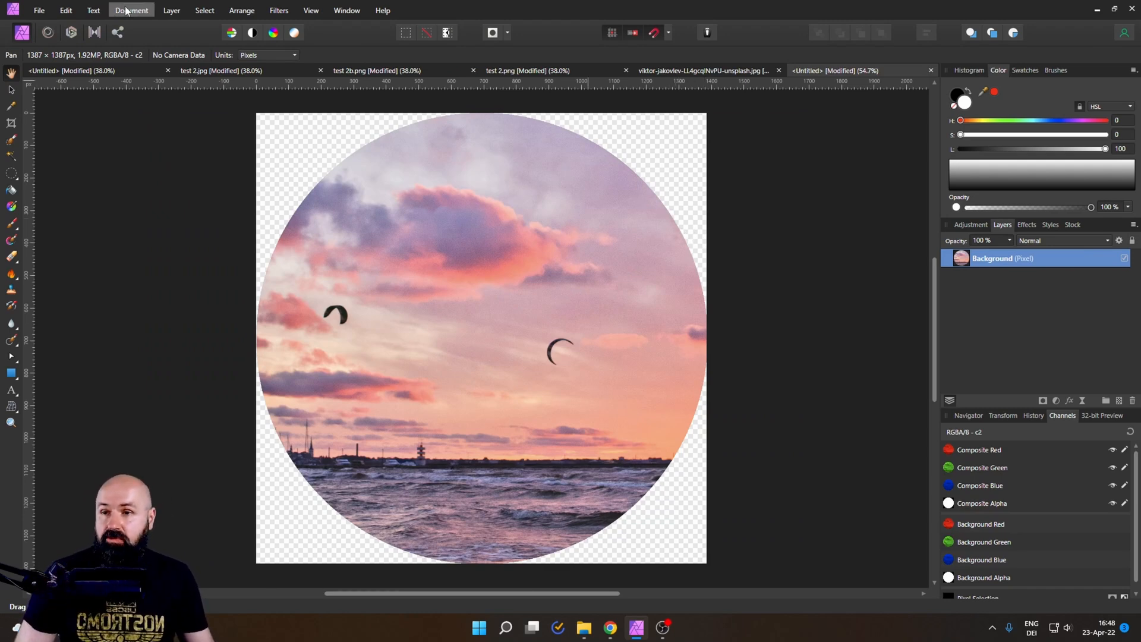
pyautogui.click(131, 10)
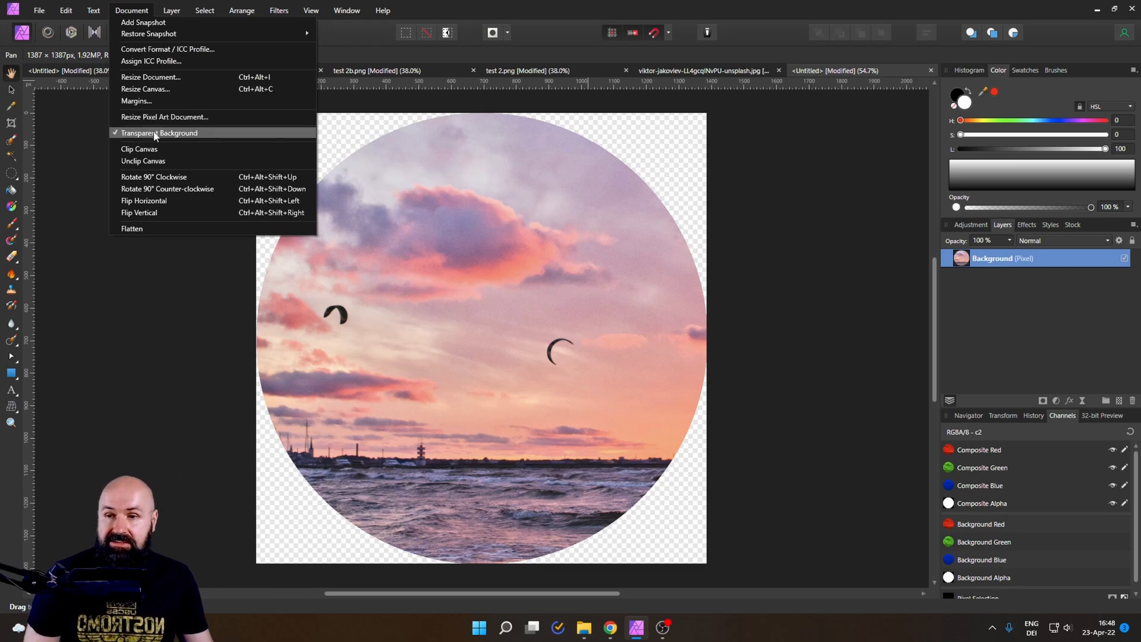
pyautogui.click(159, 132)
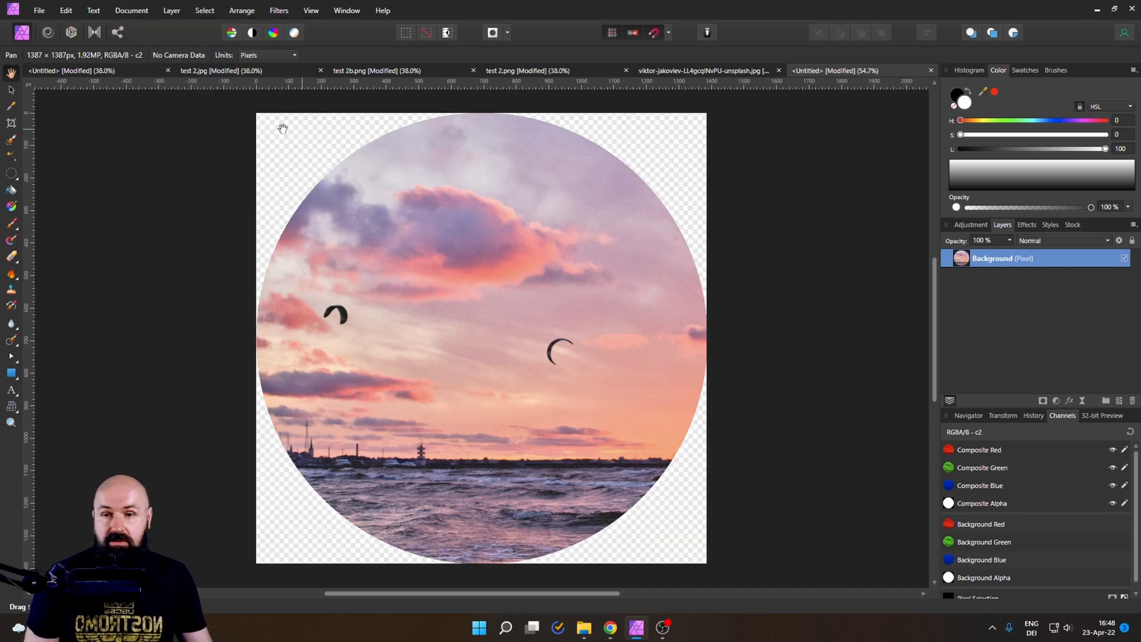
pyautogui.moveTo(289, 183)
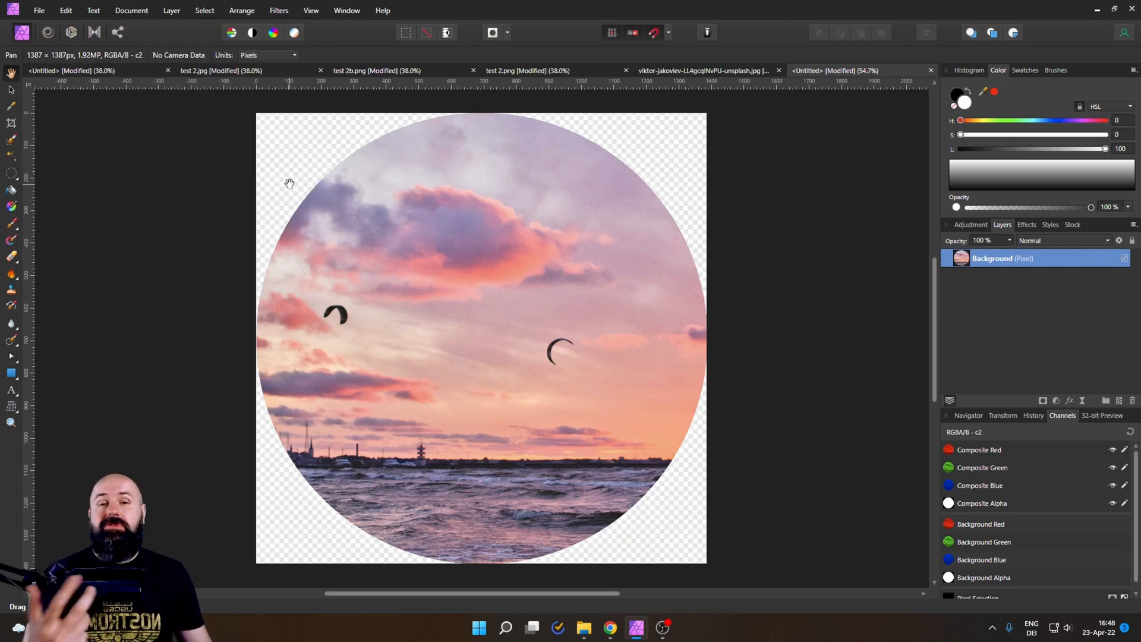
pyautogui.click(39, 10)
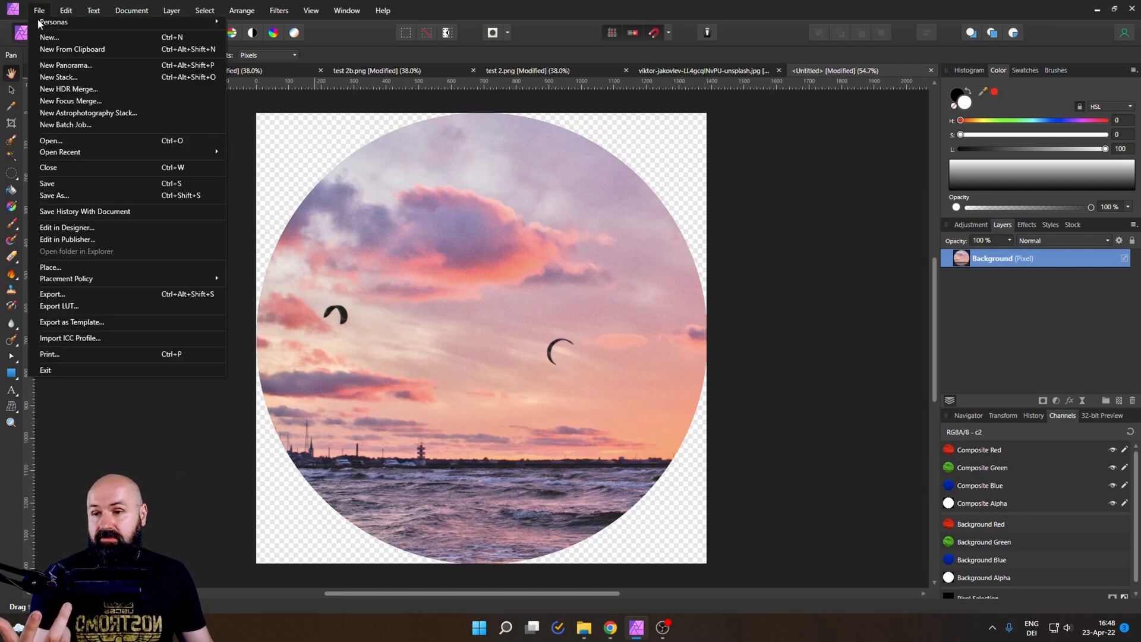
# Step: Show the circular crop's PNG export settings at 1387 px, with the dialog moved aside
pyautogui.click(52, 294)
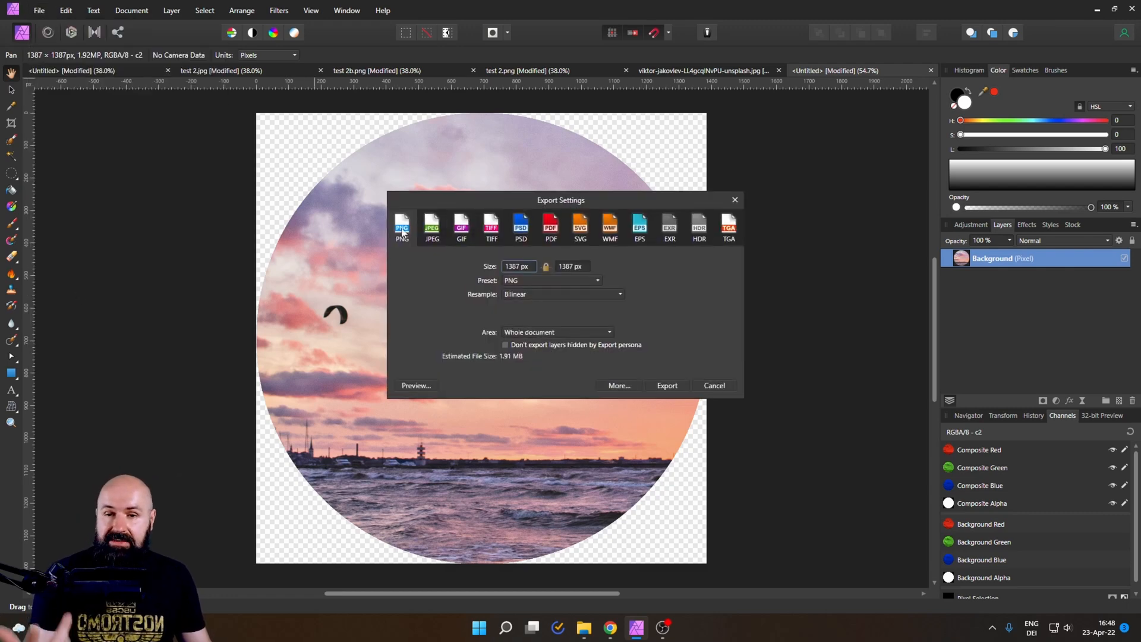
pyautogui.moveTo(560, 200); pyautogui.dragTo(860, 205)
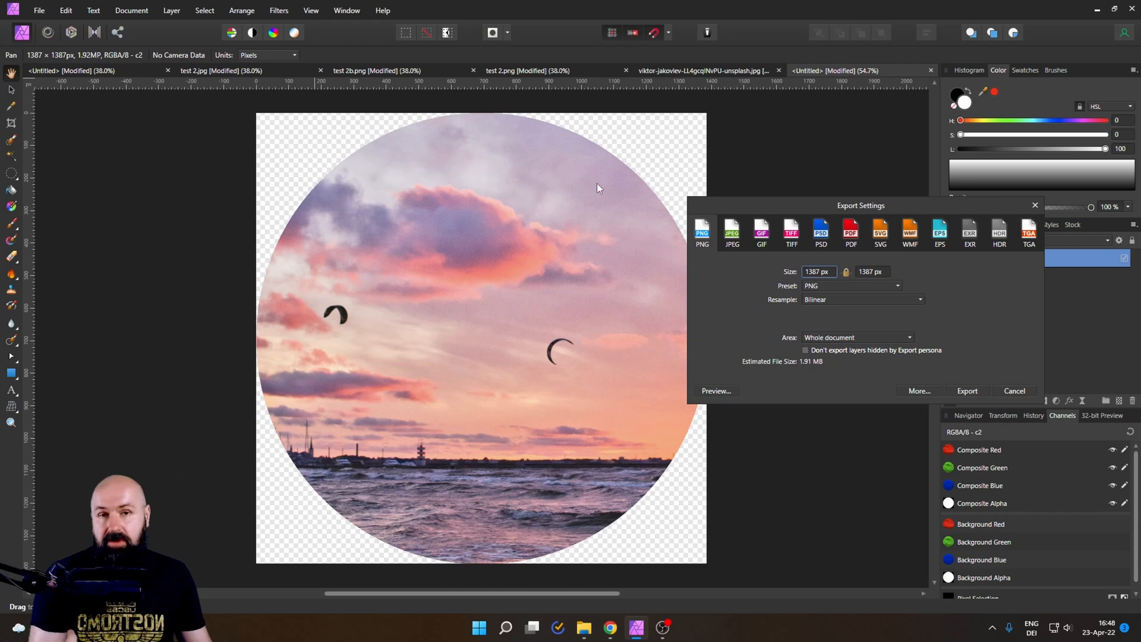
pyautogui.moveTo(612, 185)
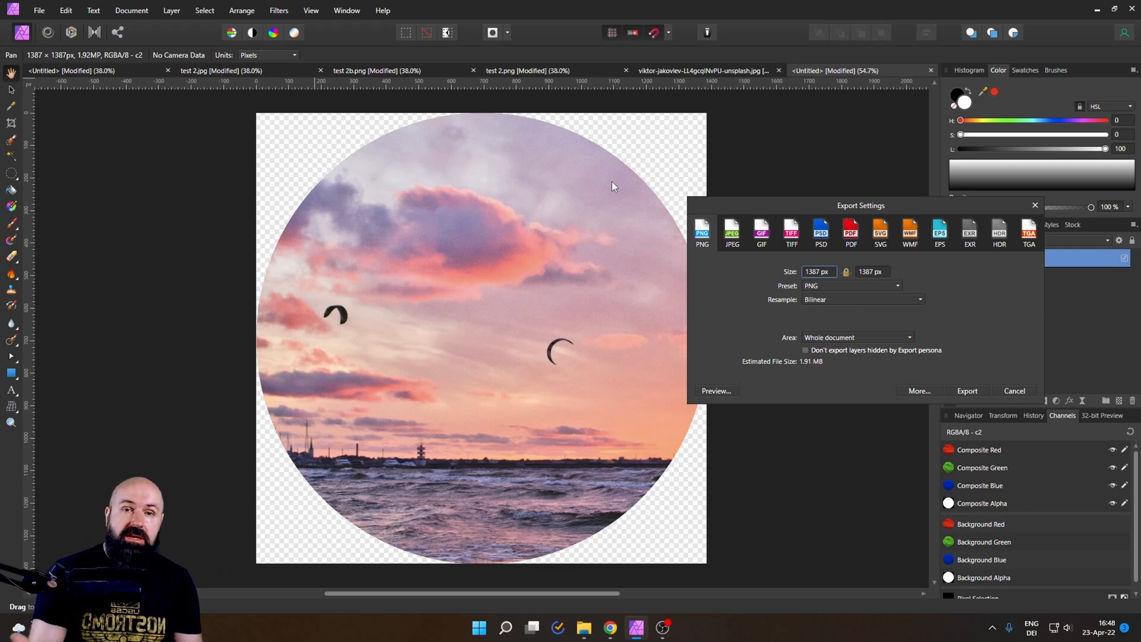
pyautogui.click(1014, 391)
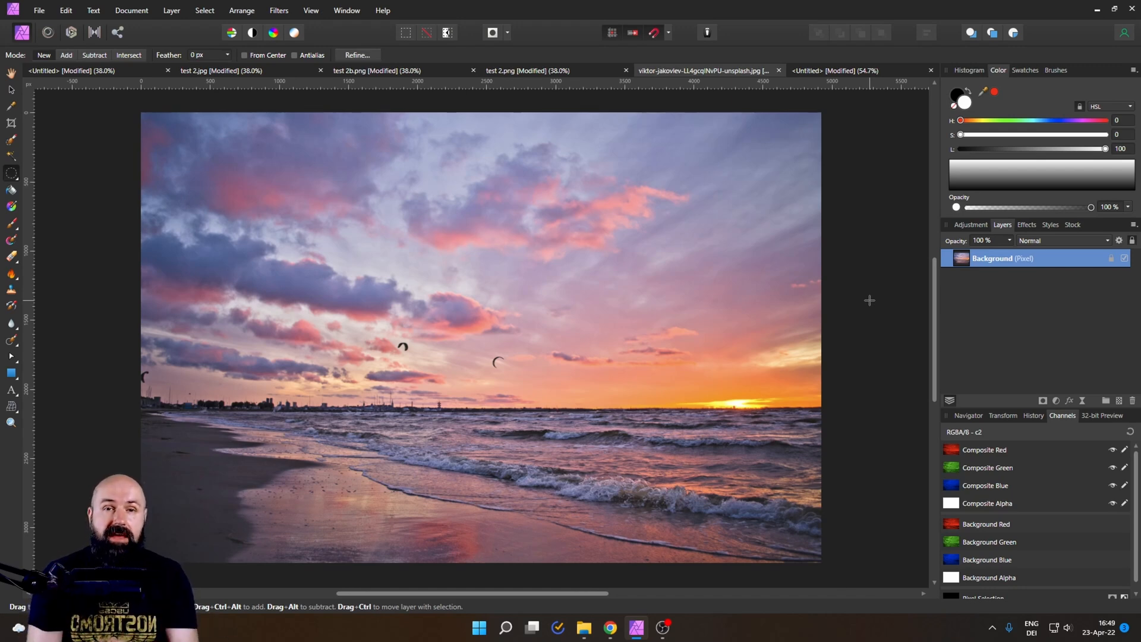
pyautogui.moveTo(241, 10)
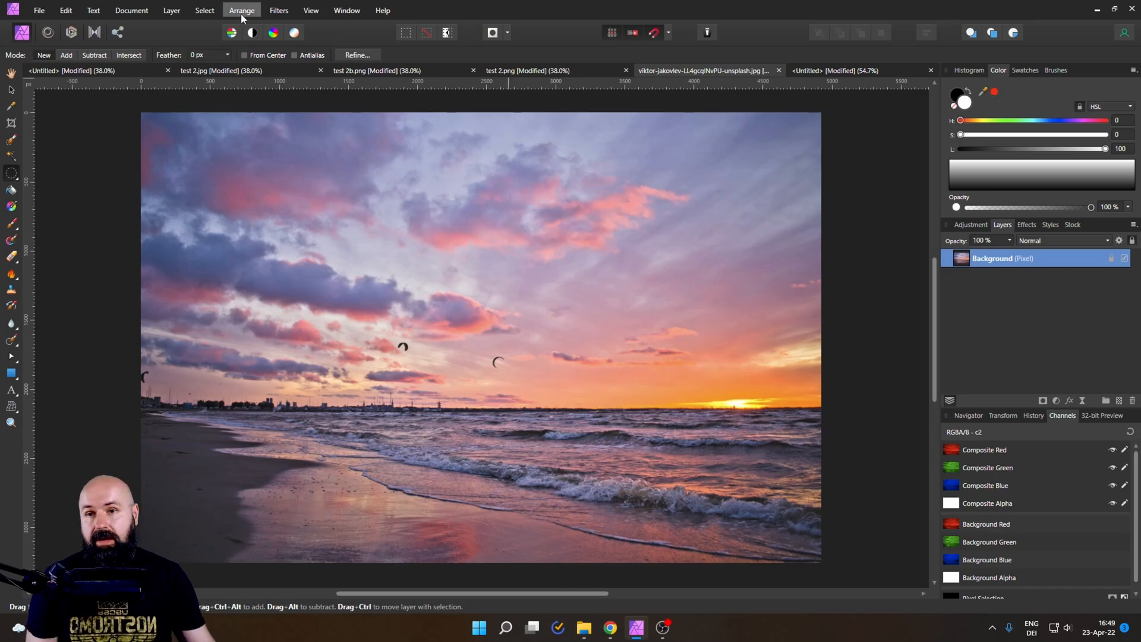
# Step: Open the Filters menu to see installed plugins such as the Nik Collection
pyautogui.click(279, 10)
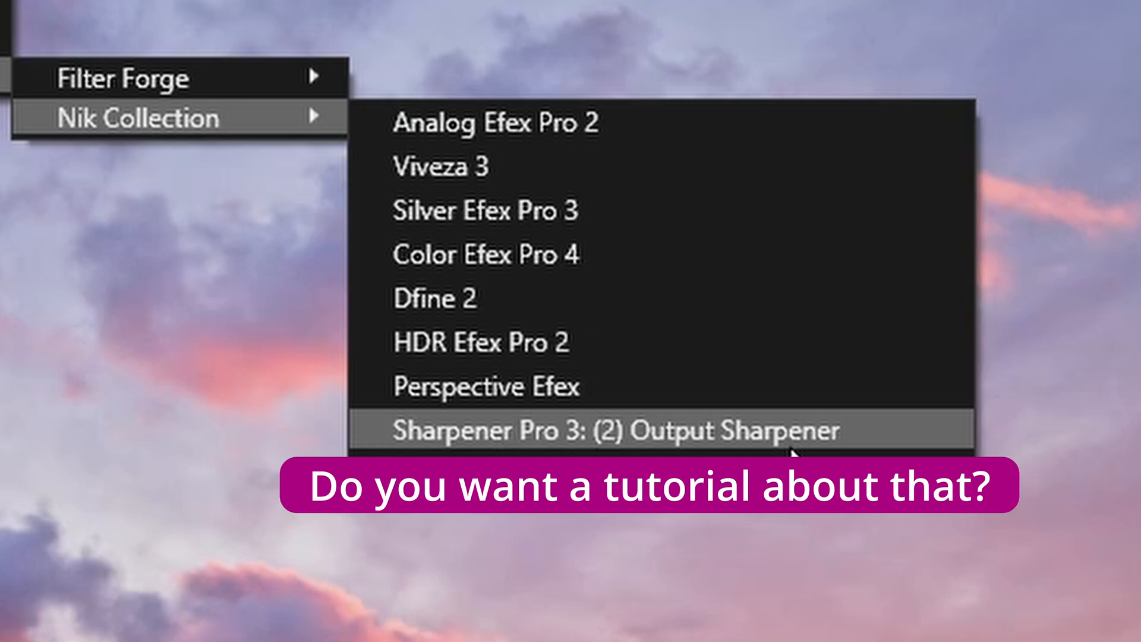
pyautogui.click(616, 429)
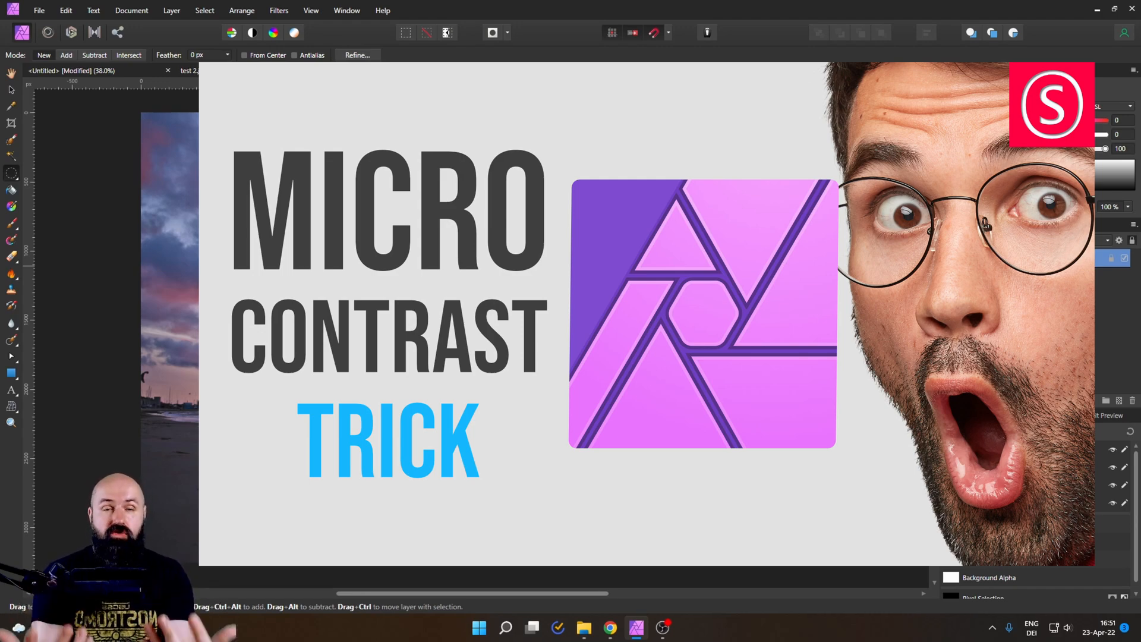
pyautogui.click(699, 70)
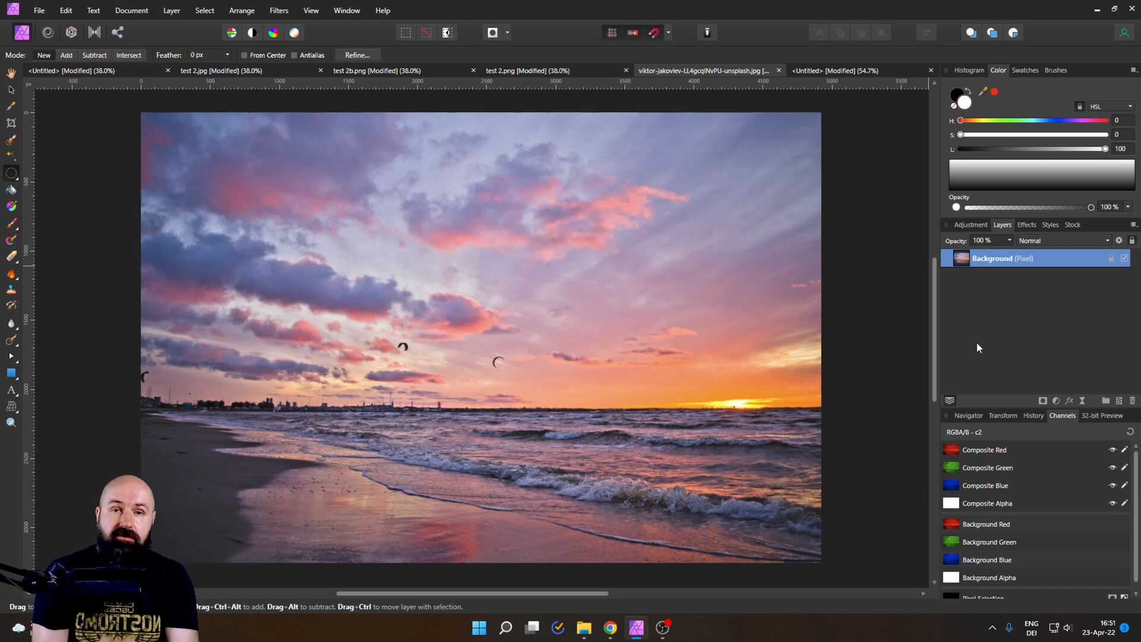